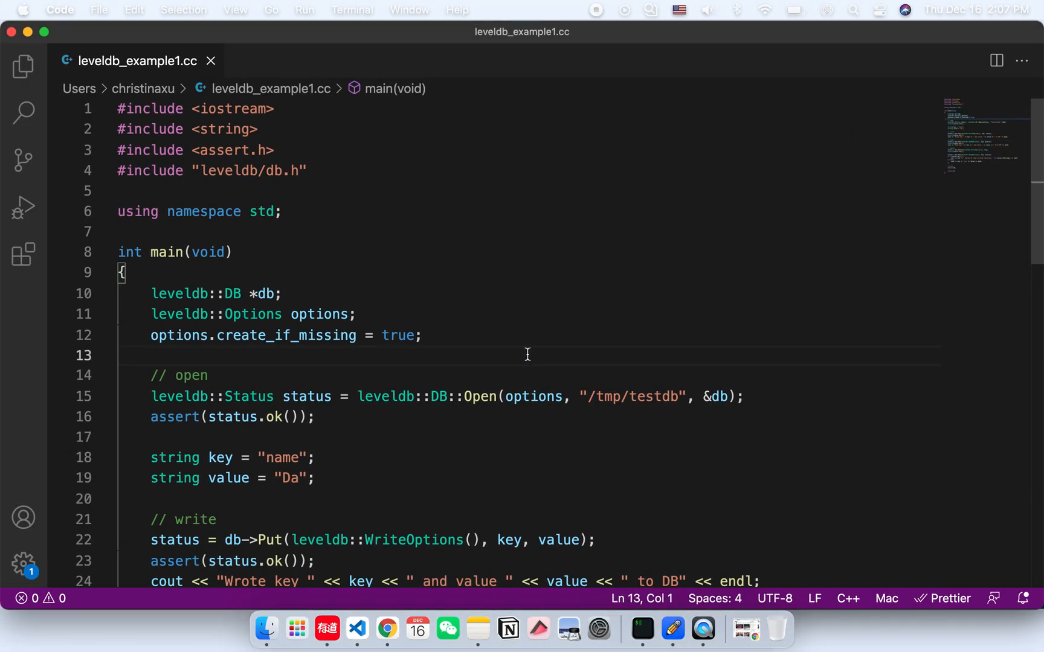
pyautogui.moveTo(493, 296)
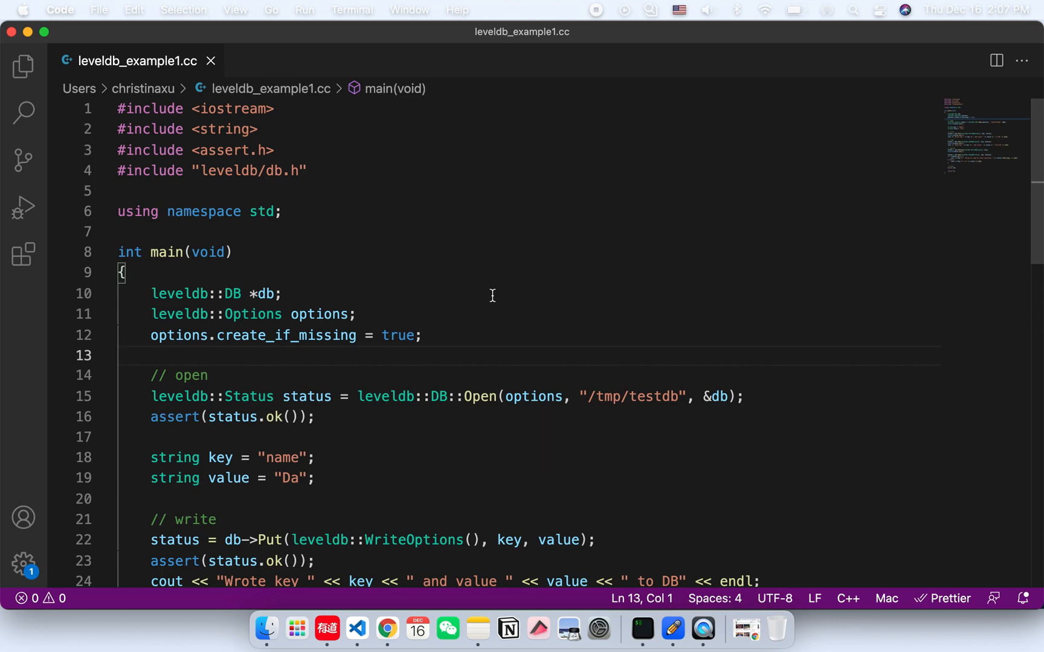
pyautogui.moveTo(203, 358)
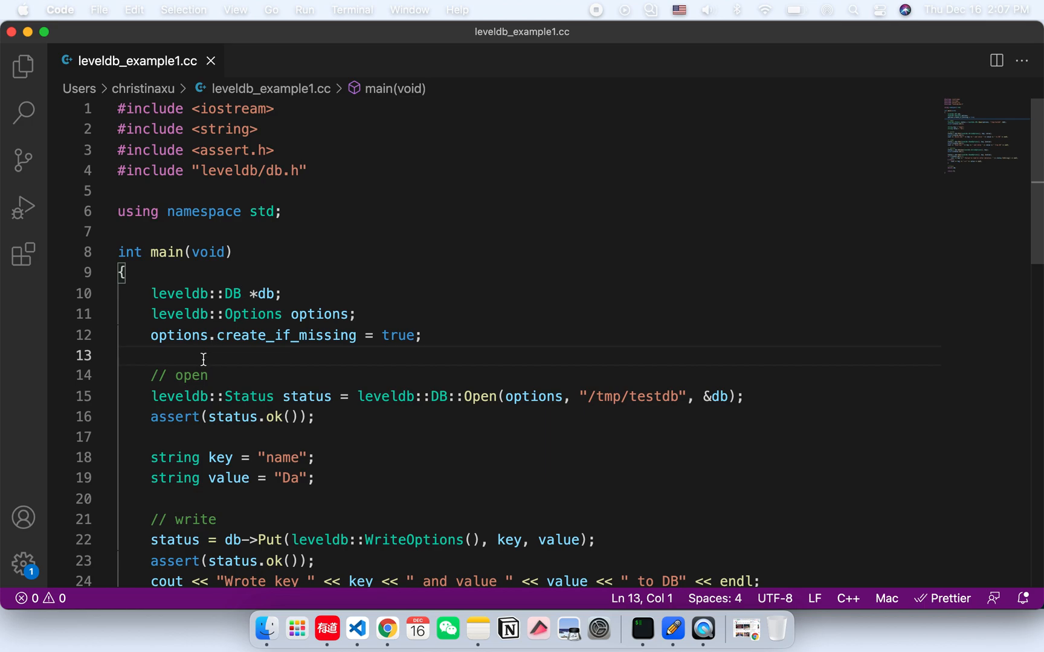
pyautogui.moveTo(249, 396)
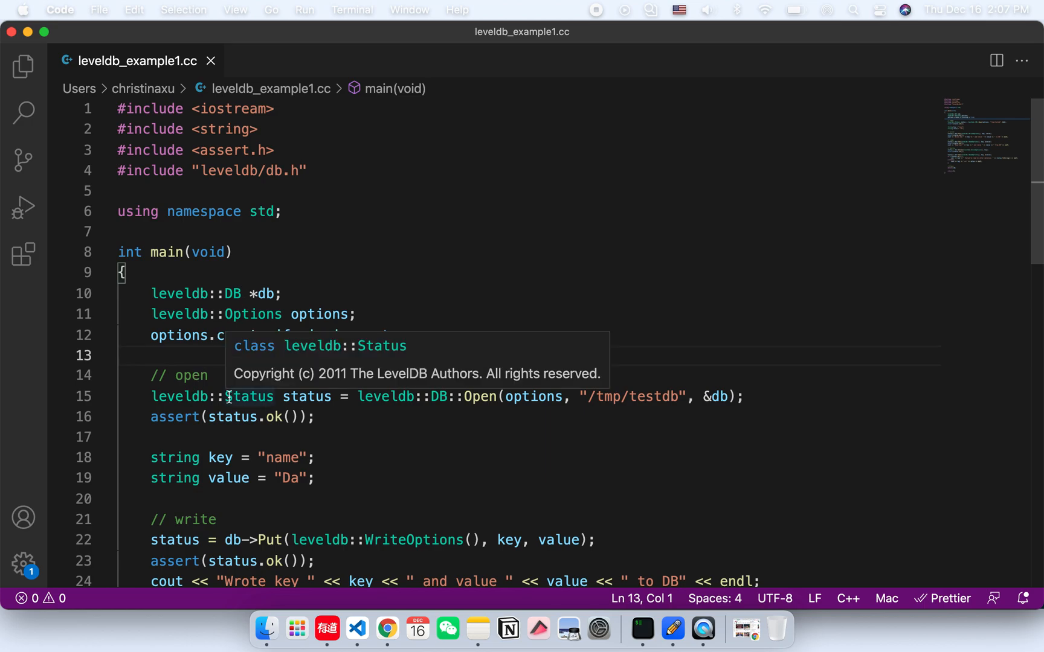
# Step: Walk through the database open call, the key/value written, and the message printed after writing
pyautogui.doubleClick(249, 396)
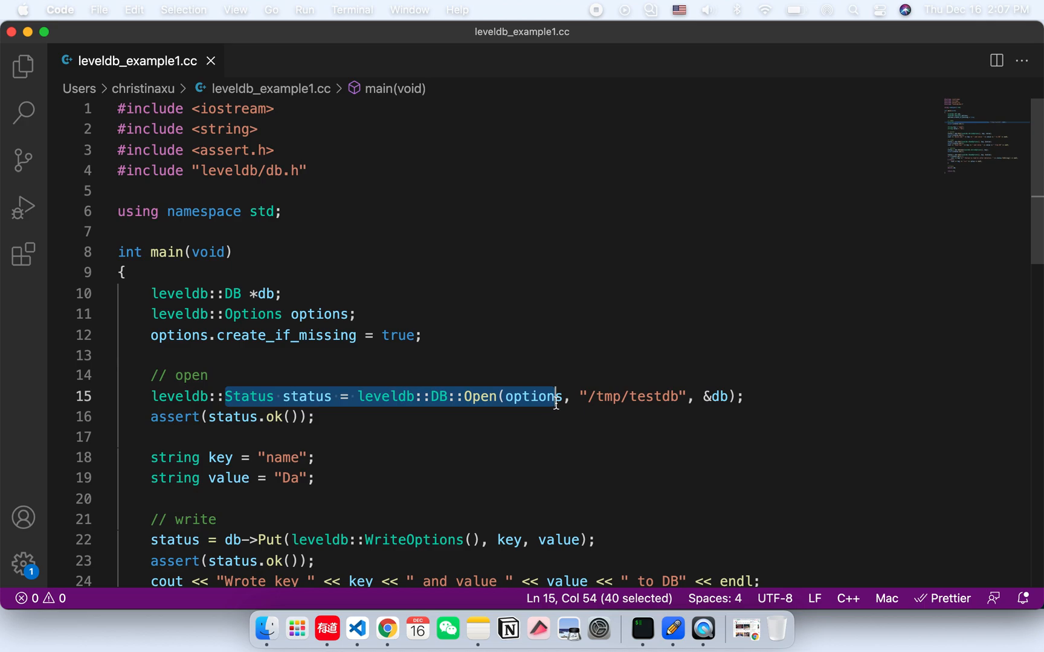
pyautogui.moveTo(236, 461)
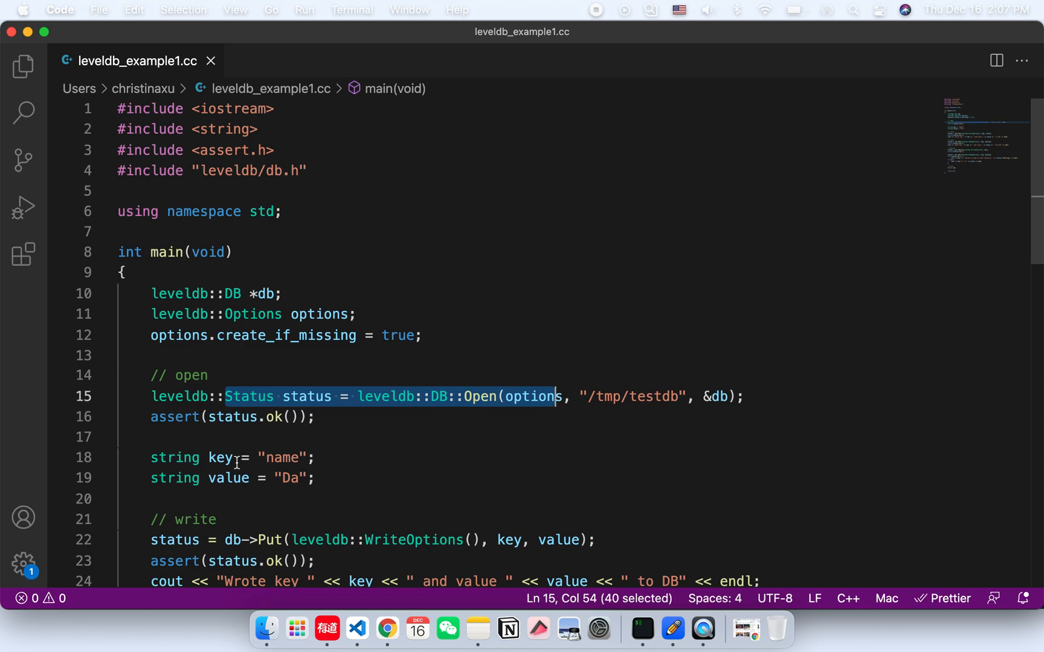
pyautogui.doubleClick(219, 458)
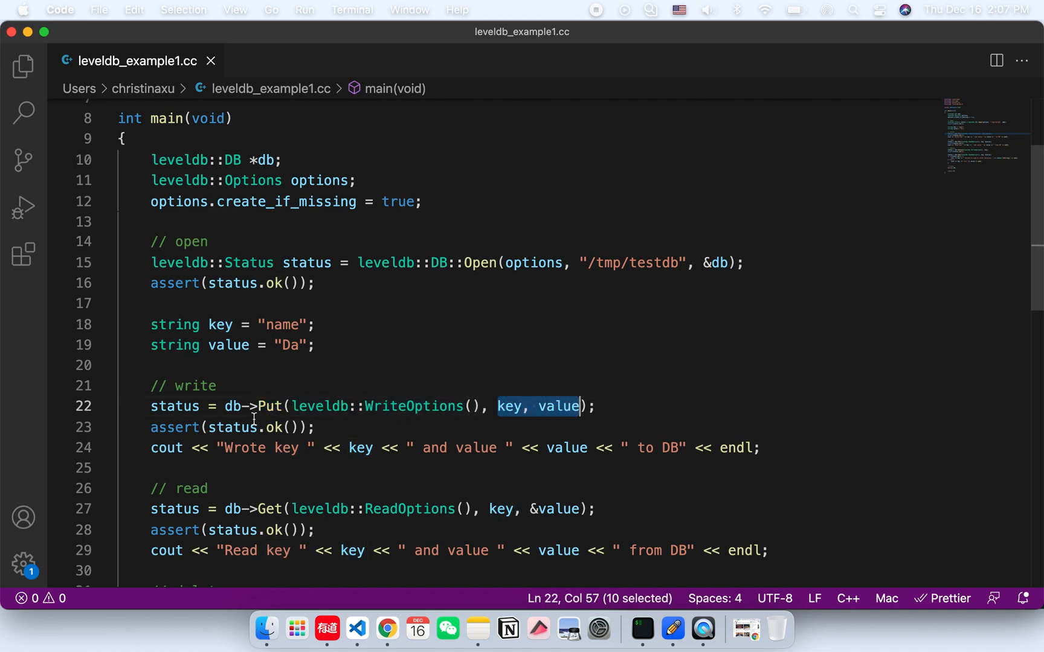
pyautogui.moveTo(216, 450)
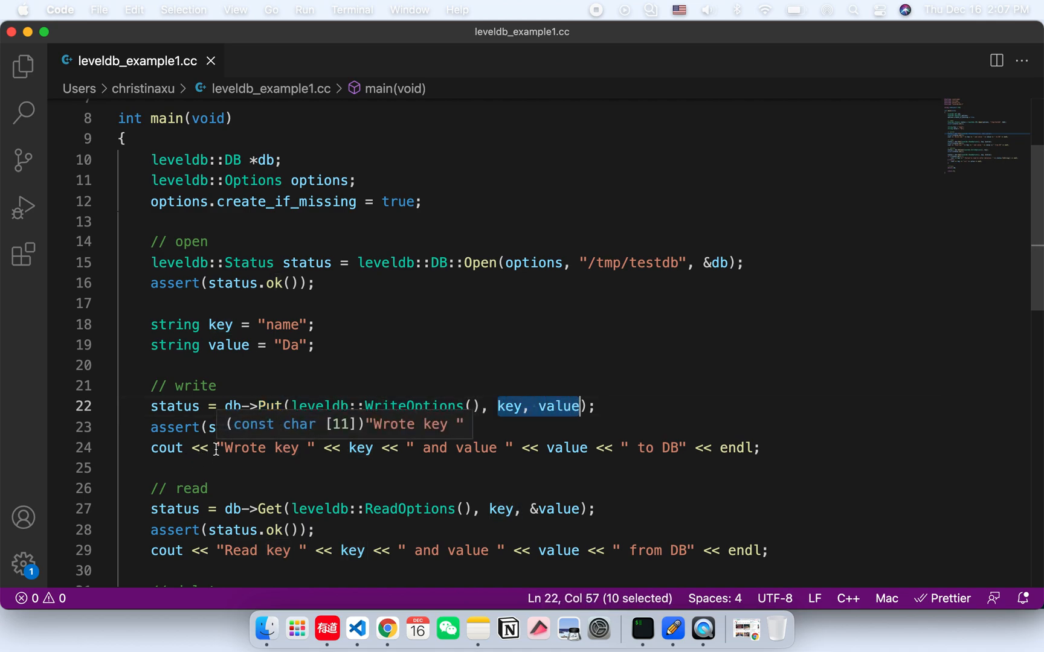
pyautogui.moveTo(222, 447); pyautogui.dragTo(622, 447)
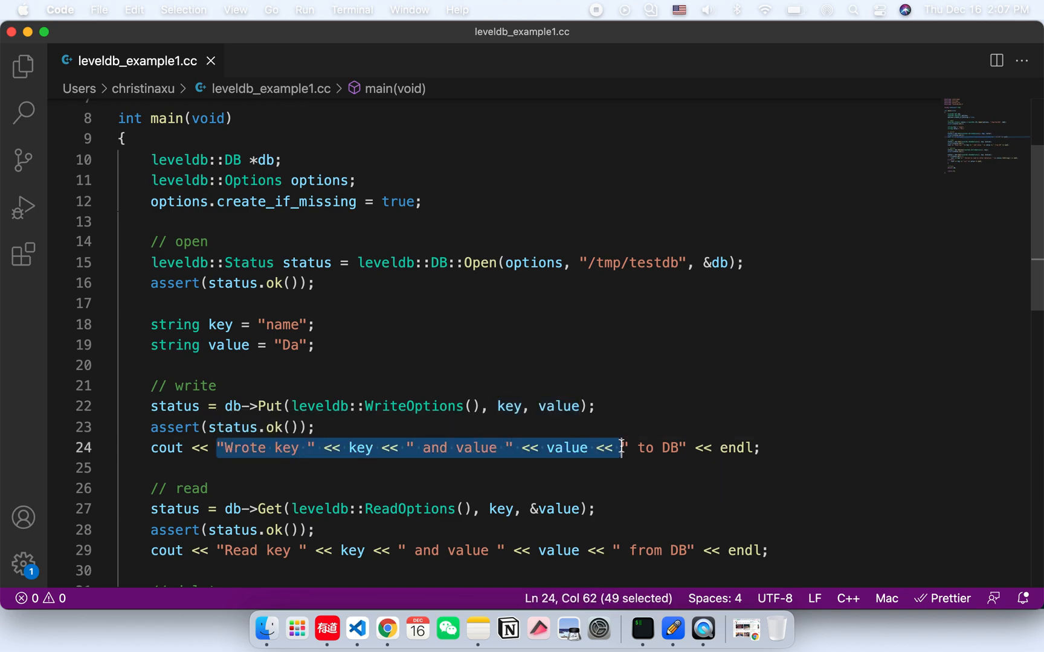
pyautogui.scroll(-3)
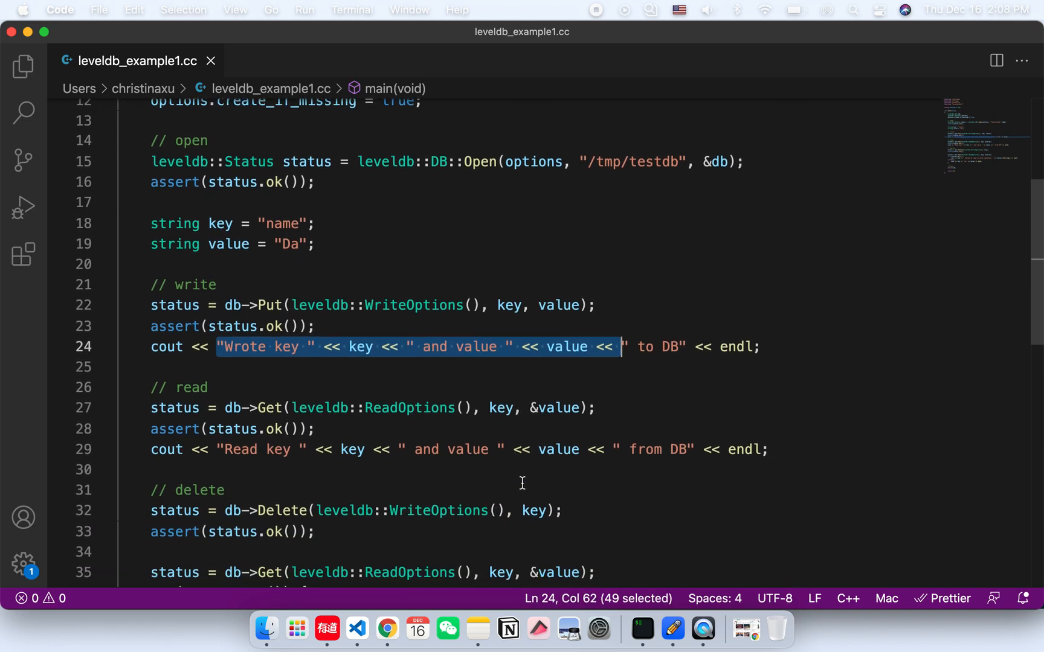
pyautogui.moveTo(498, 409)
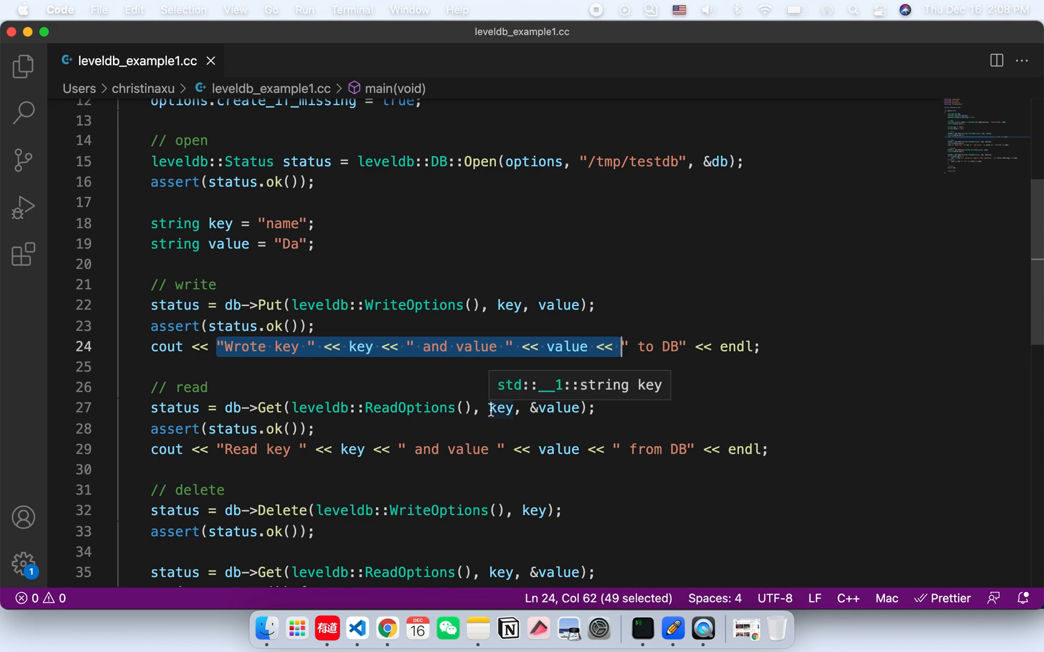
# Step: Trace the key's uses through the read message and the failure message printed after deletion
pyautogui.click(500, 409)
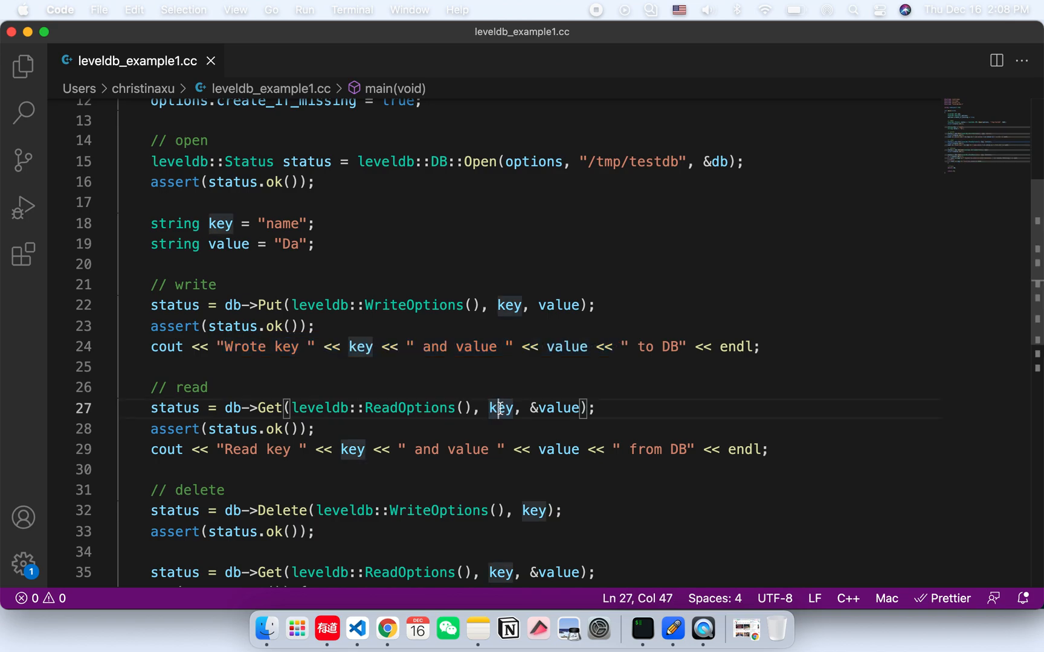
pyautogui.doubleClick(501, 408)
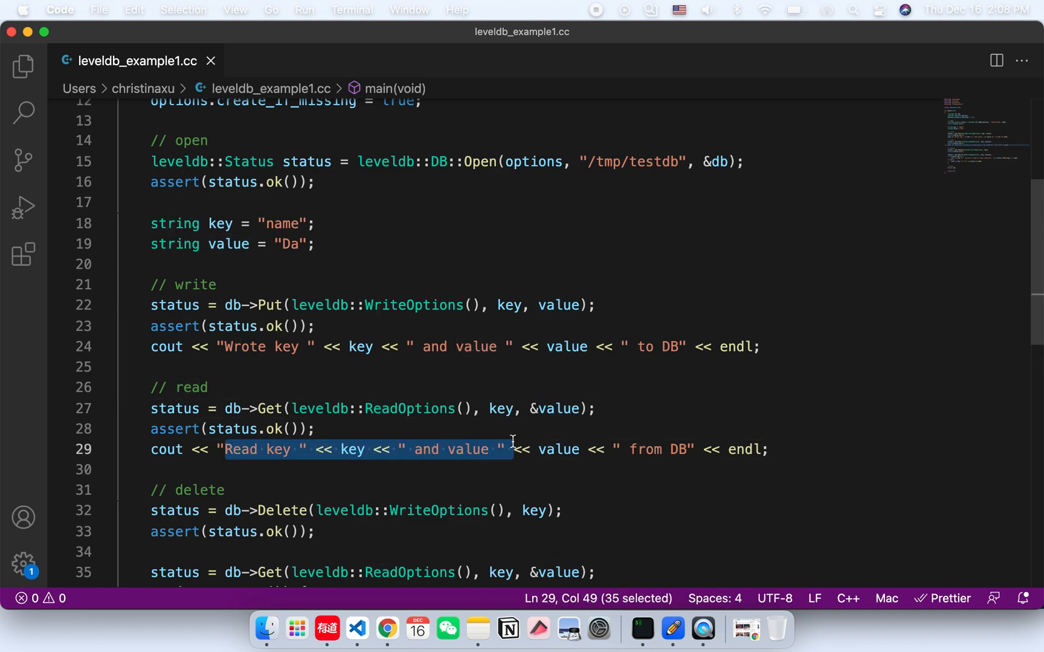
pyautogui.scroll(-3)
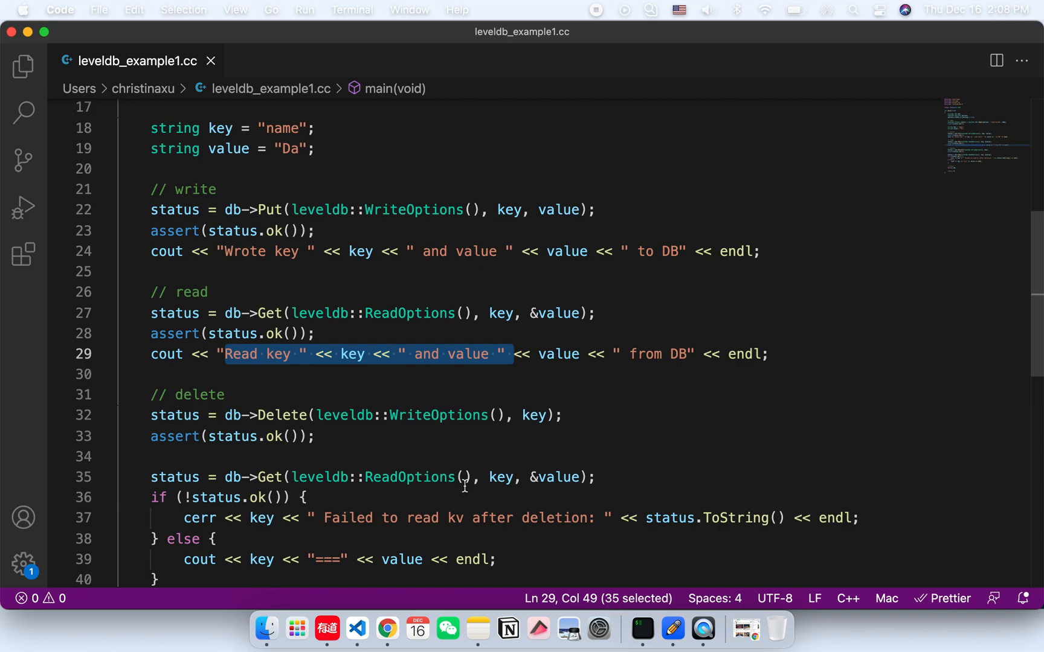
pyautogui.moveTo(304, 415)
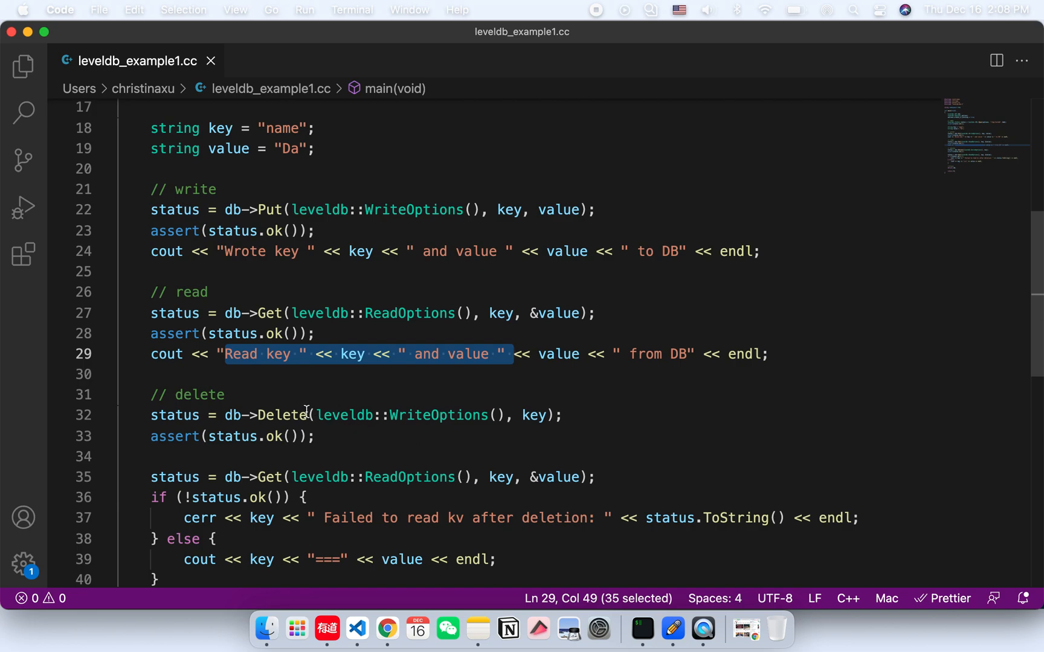
pyautogui.moveTo(485, 434)
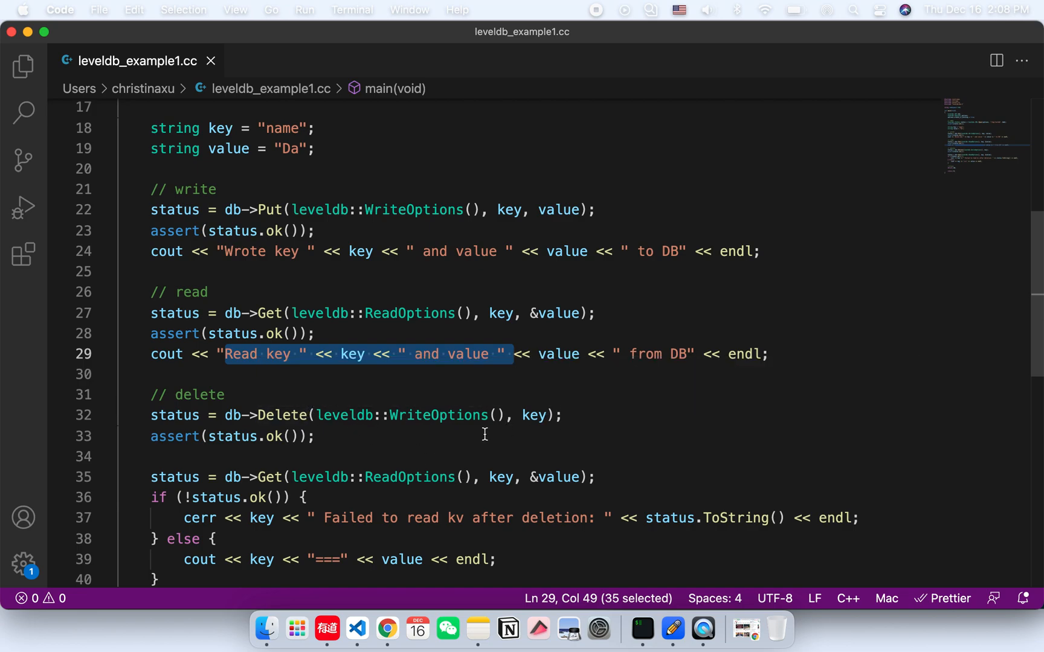
pyautogui.scroll(-3)
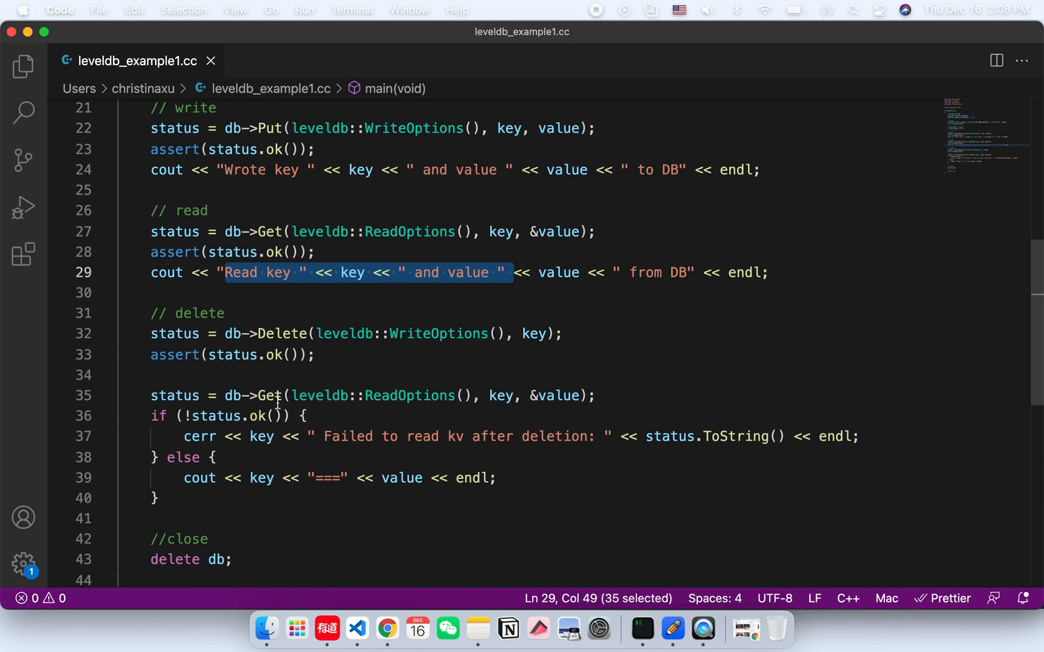
pyautogui.click(273, 397)
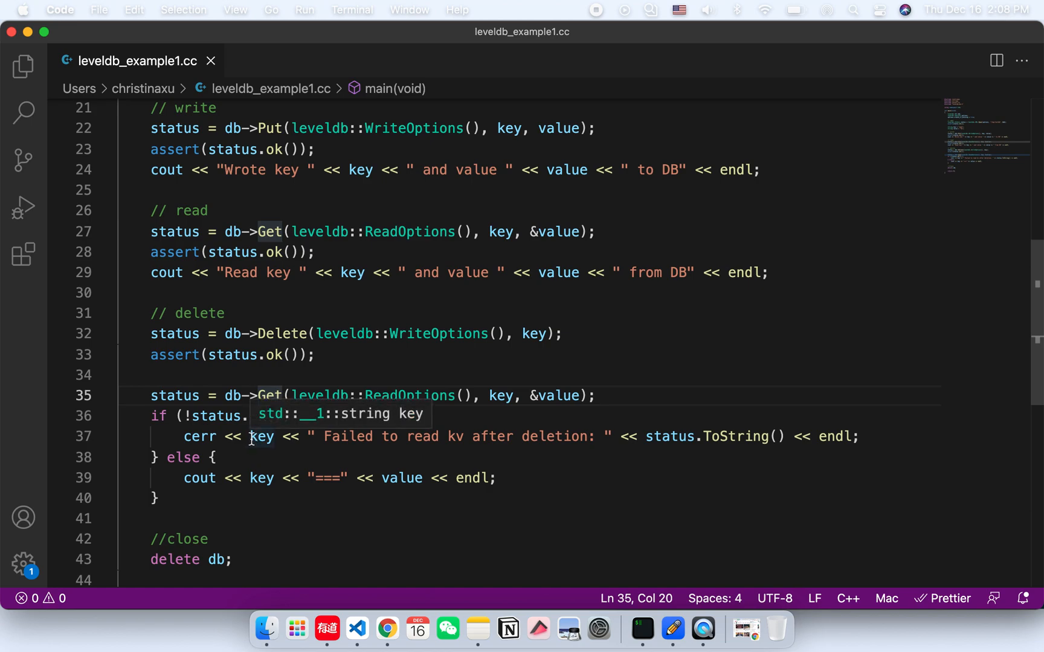
pyautogui.moveTo(252, 436); pyautogui.dragTo(579, 436)
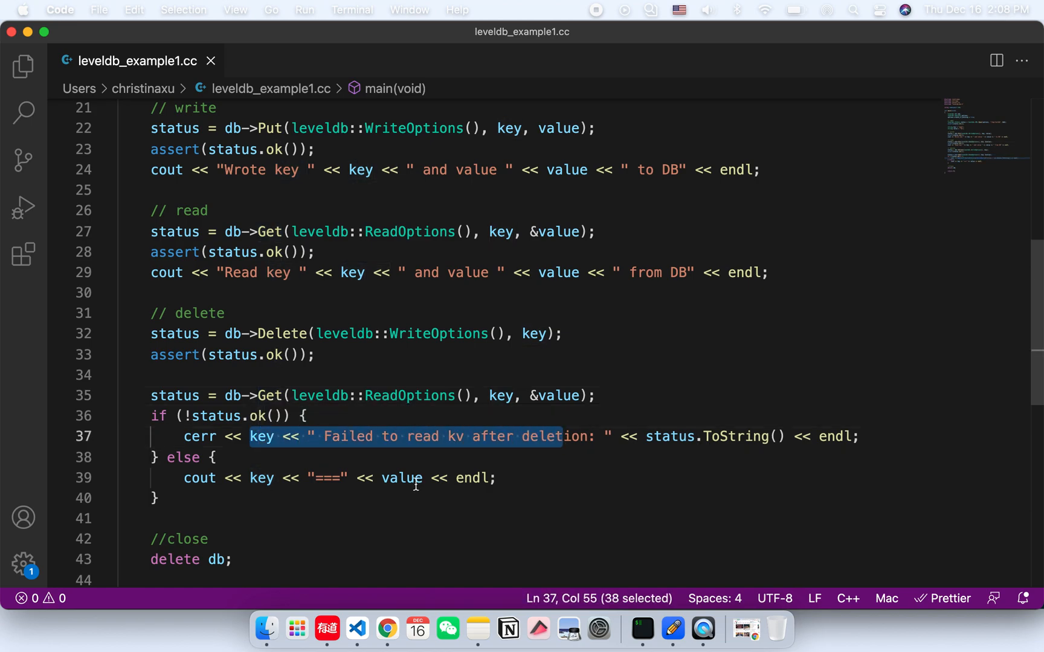
pyautogui.scroll(-3)
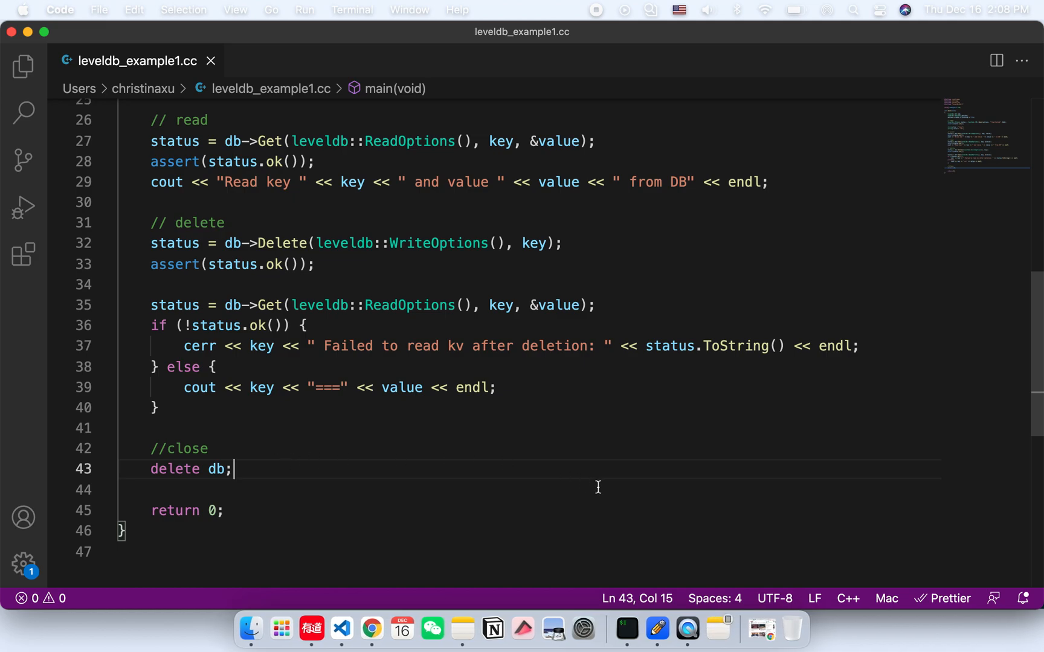
pyautogui.moveTo(627, 633)
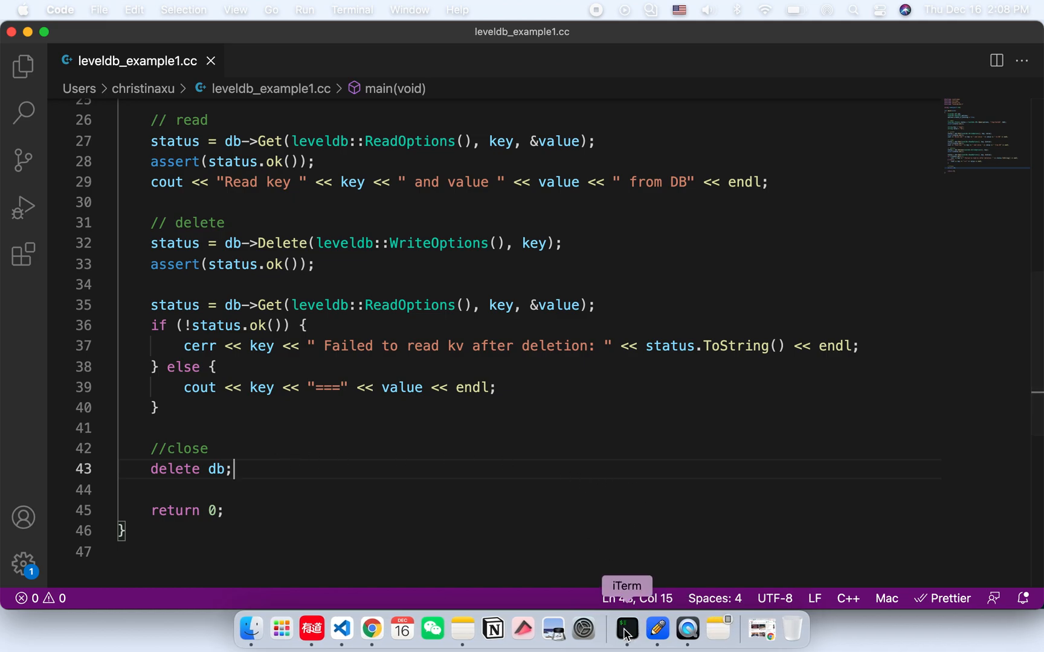
# Step: Run ./a.out in iTerm and view its written, read and NotFound output lines
pyautogui.click(627, 629)
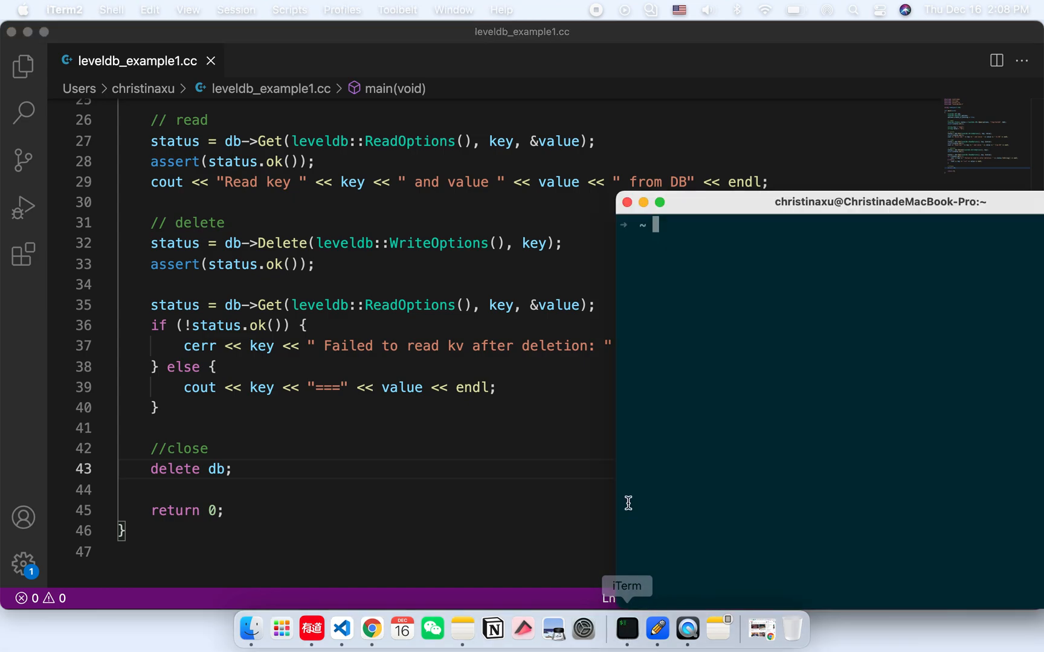
pyautogui.write('./a.out')
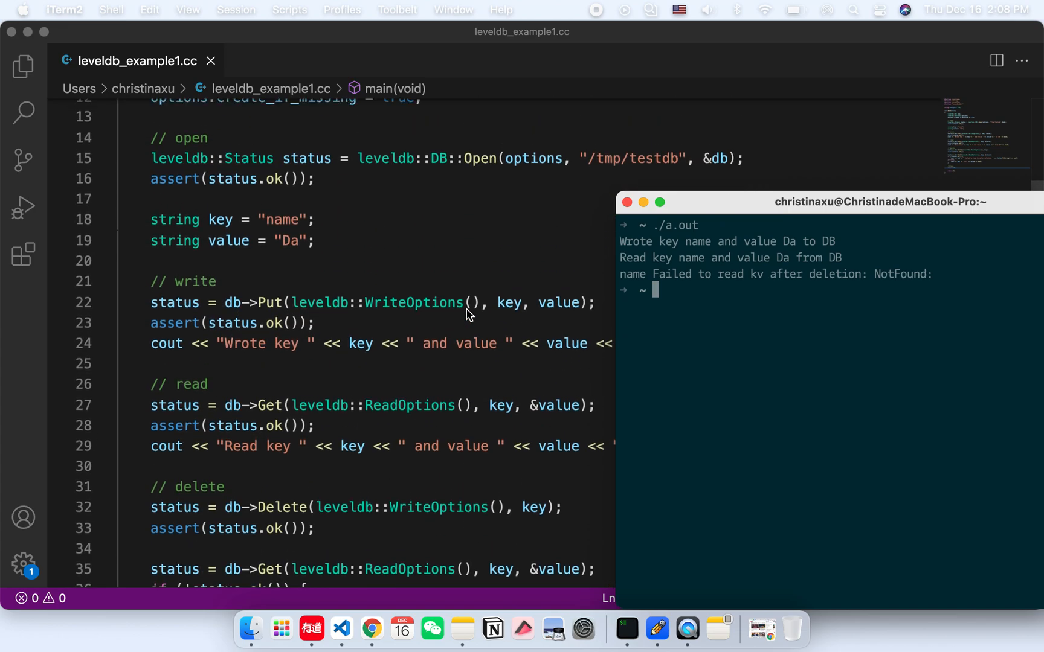
pyautogui.moveTo(546, 319)
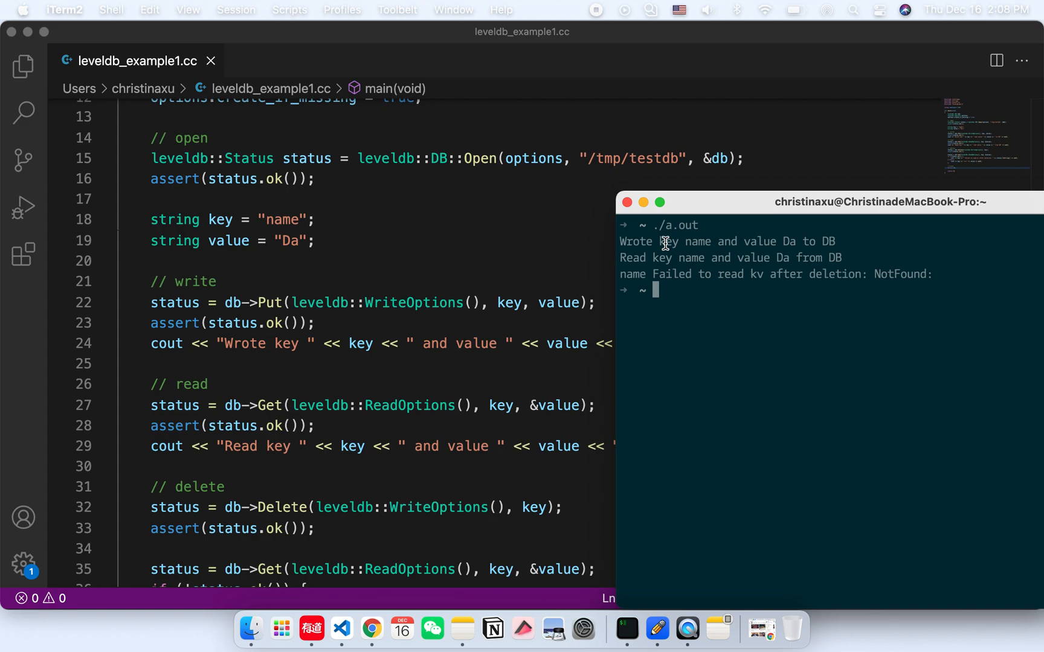
pyautogui.moveTo(657, 254)
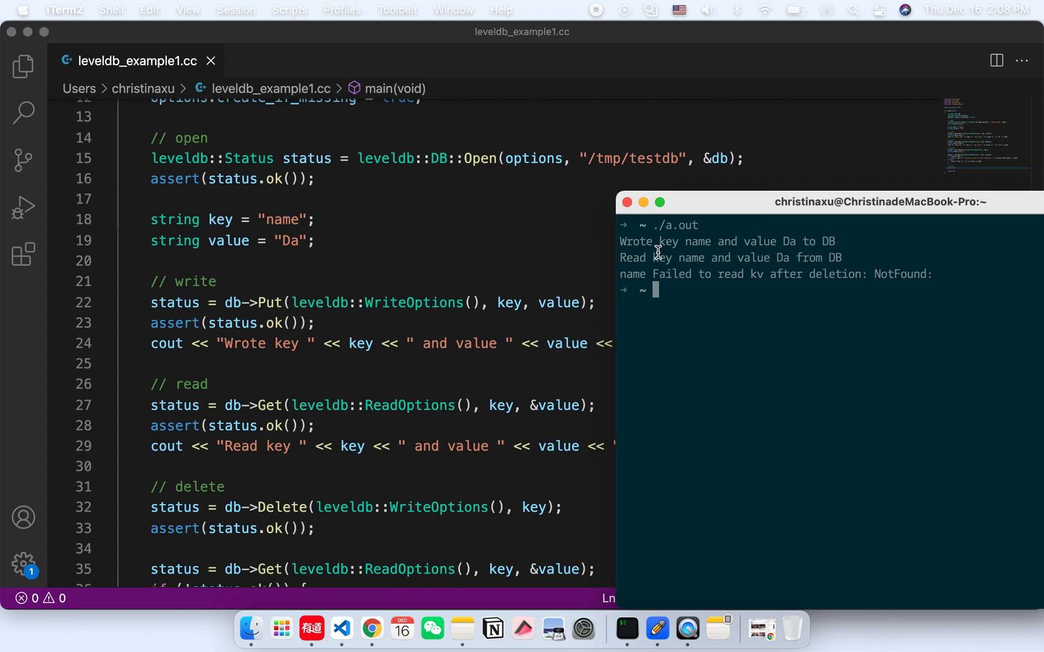
pyautogui.moveTo(675, 262)
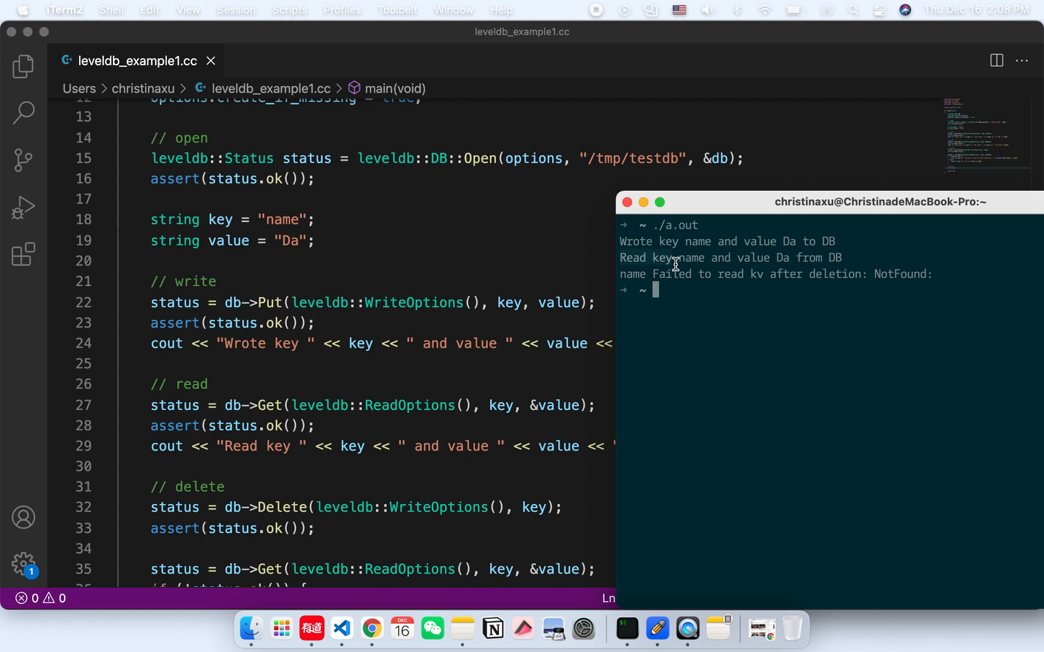
pyautogui.scroll(-3)
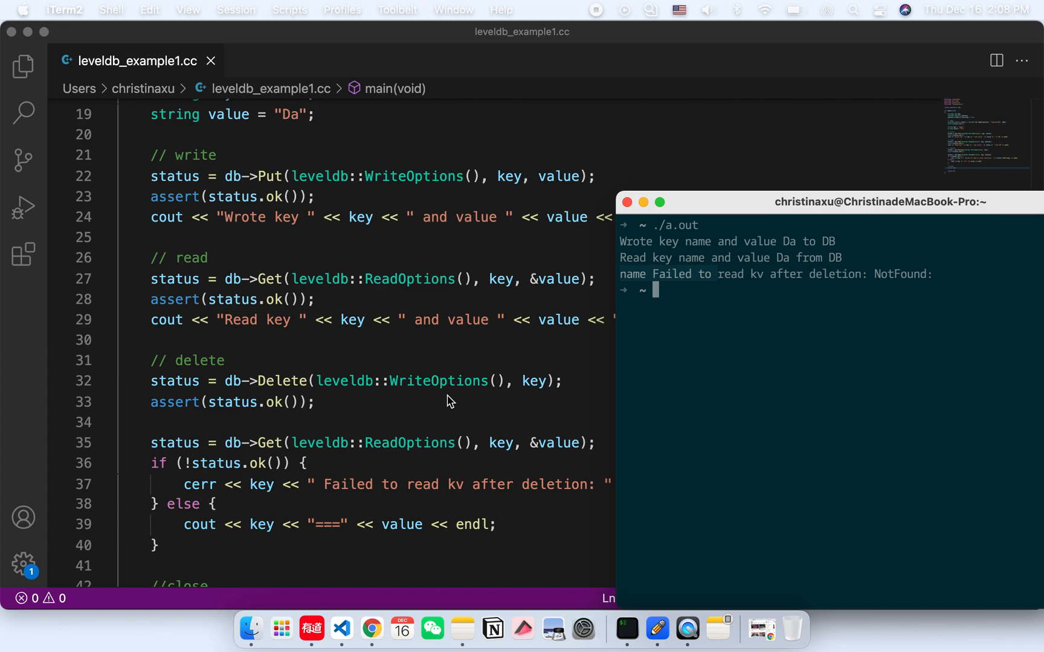
pyautogui.moveTo(223, 386)
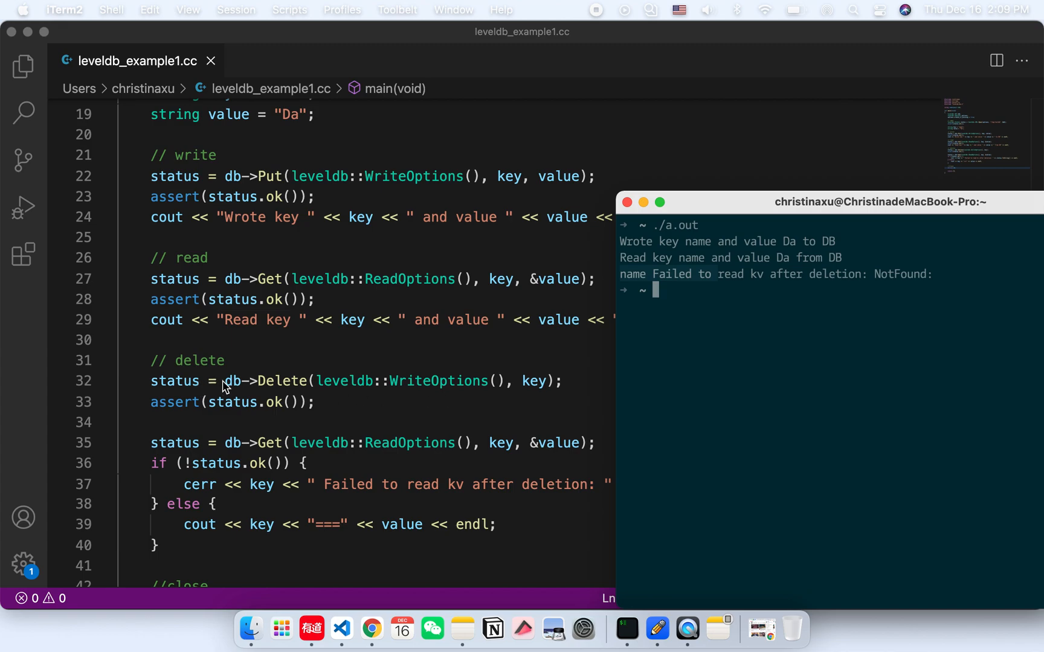
pyautogui.moveTo(389, 425)
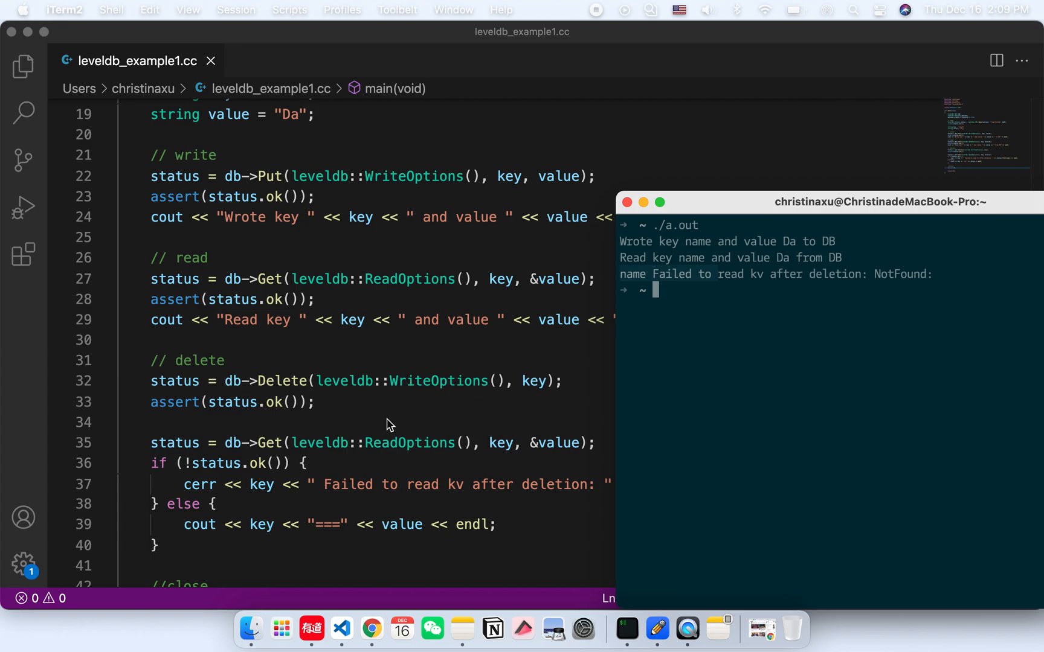
pyautogui.moveTo(435, 496)
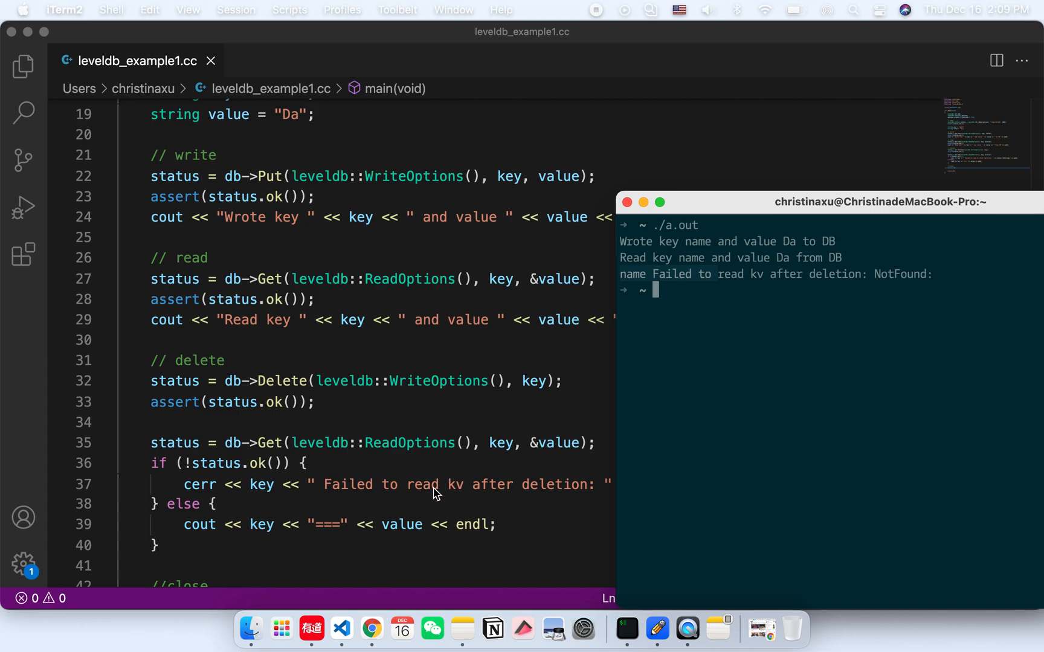